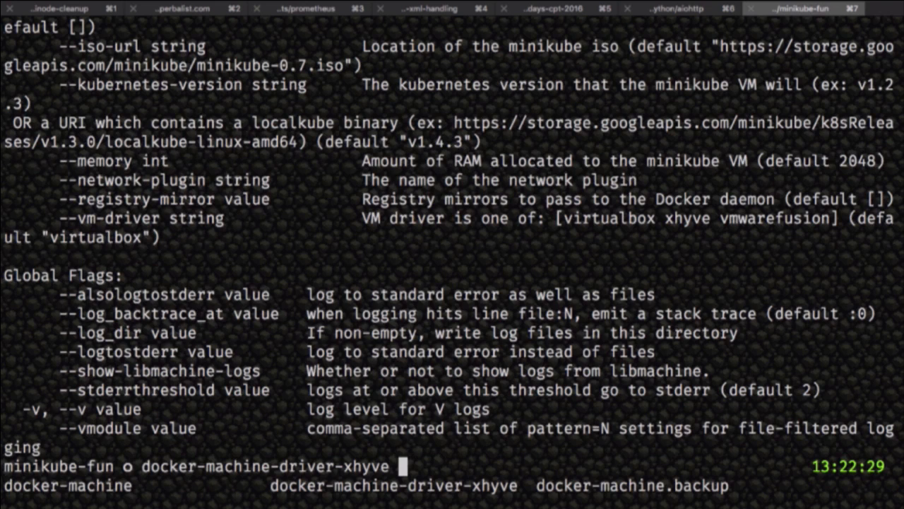
- Start the local minikube Kubernetes cluster with 'minikube start'
type("minikube start")
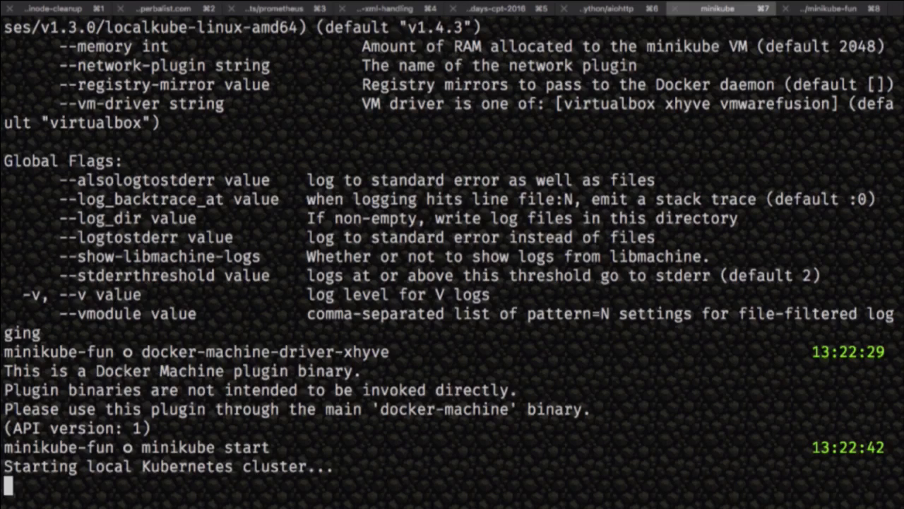
- Switch to the kubernetes tab to list the YAML manifests and view redis-deployment.yaml
left_click(830, 8)
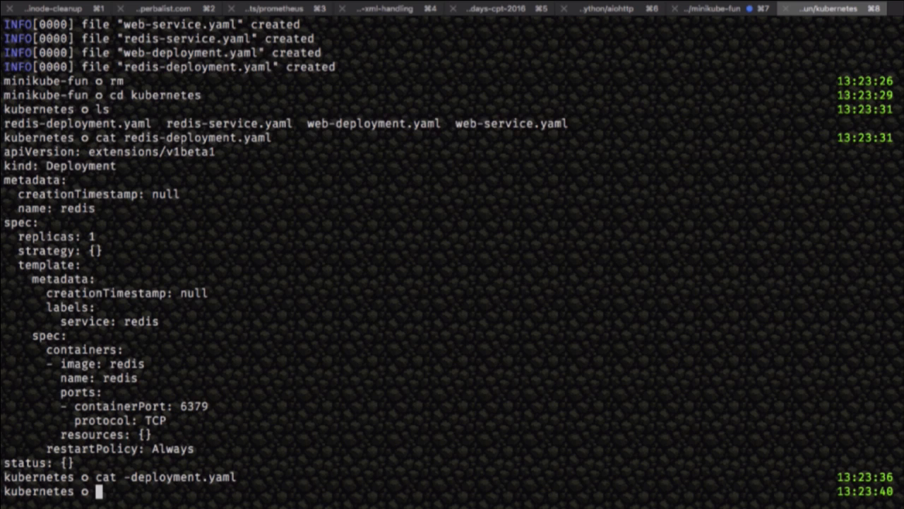
- Run kubectl cluster-info and create the redis and web resources from the kubernetes folder
type("kubectl")
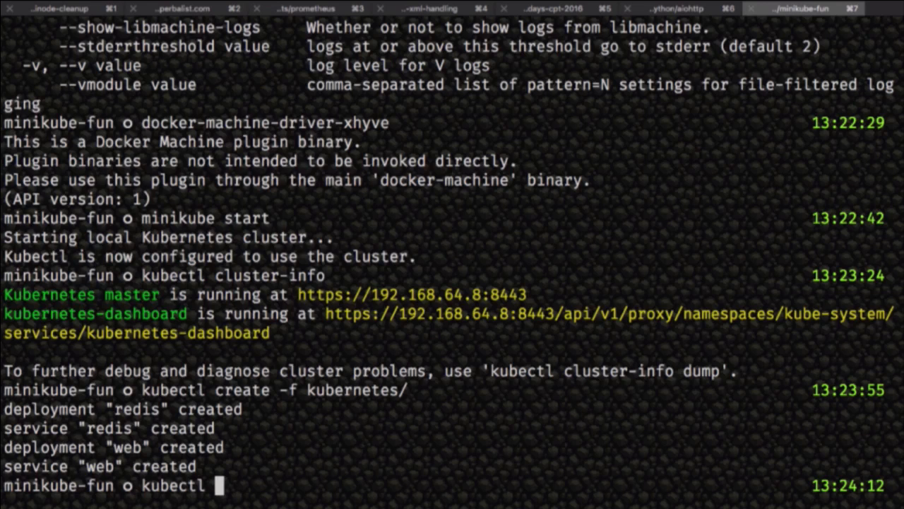
- List kube-system pods, attempt the dashboard port-forward, then list services showing redis 6379 and web 5000
type("get po -n kube-sy")
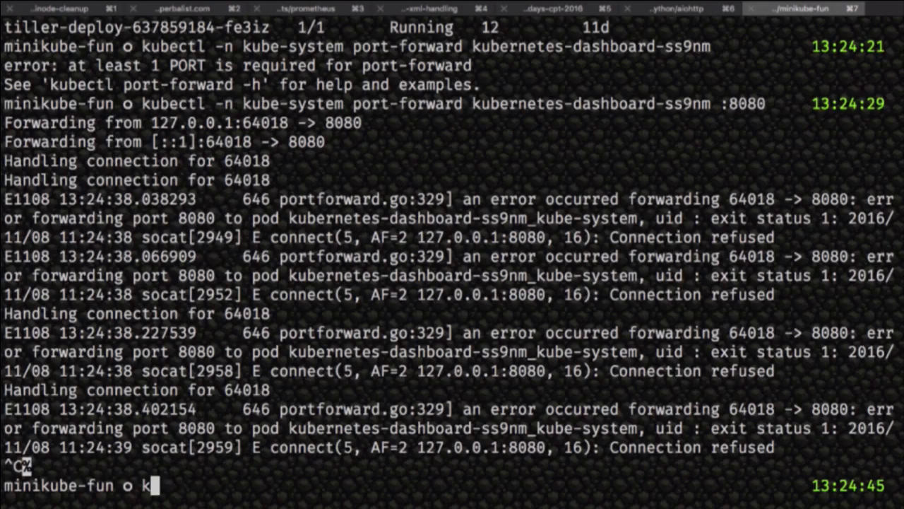
type("kubectl get svc")
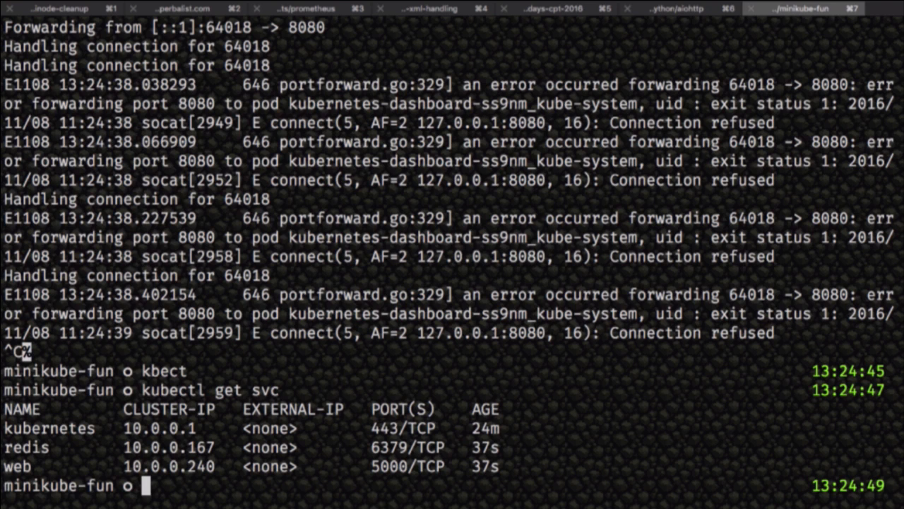
- Edit svc/web to change its type from ClusterIP to NodePort and re-list the services
type("kubectl edit")
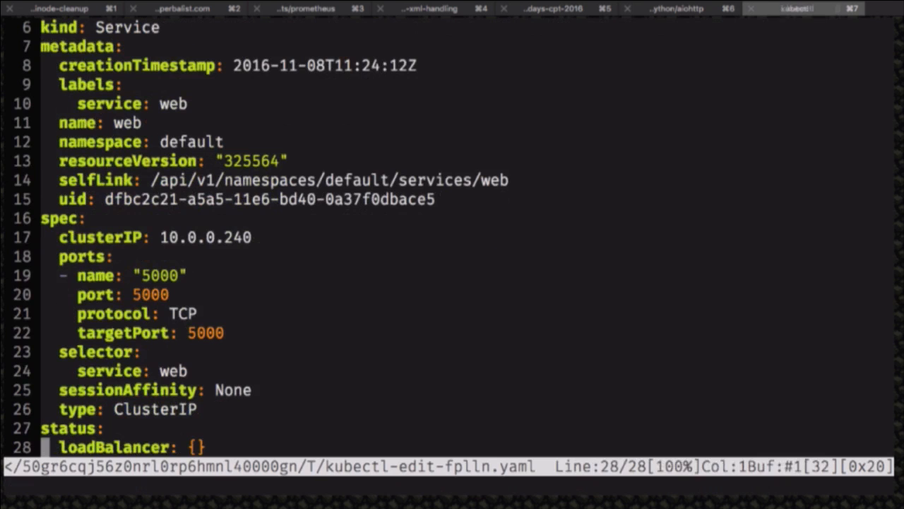
type("NodePort")
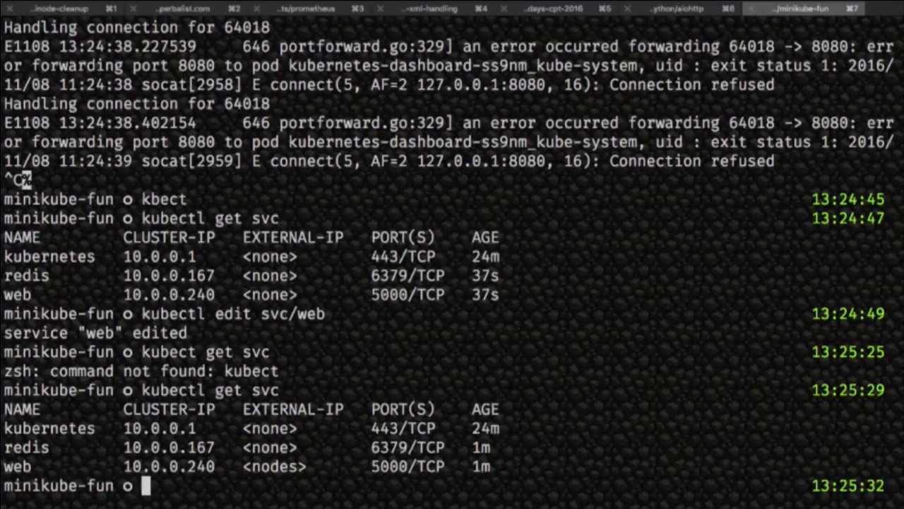
- Describe svc/web showing node port 30412, get minikube IP 192.168.64.8, and open the web service in the browser
type("kubectl describe svc/web")
type("mi")
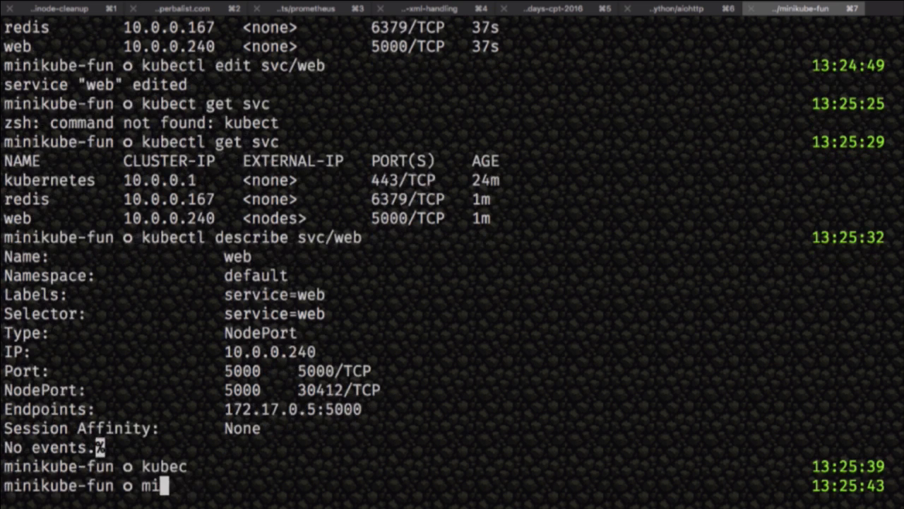
key("Enter")
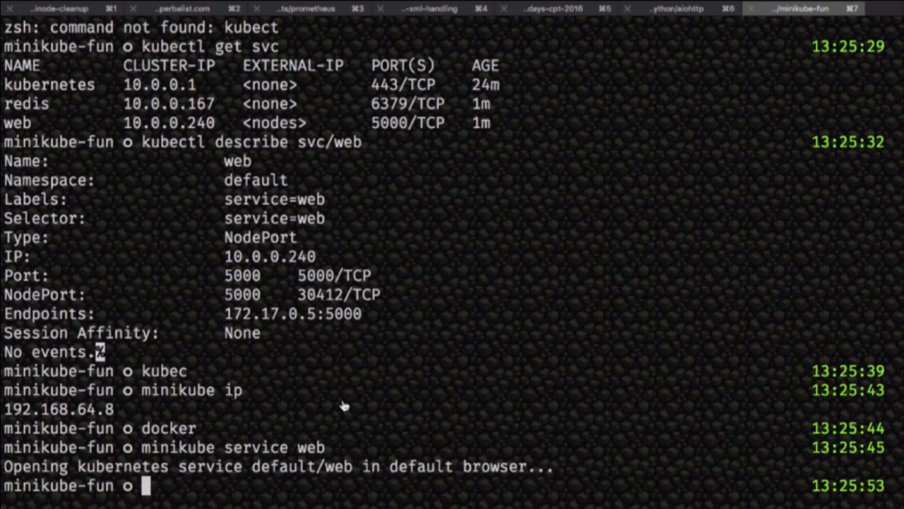
type("kubectl")
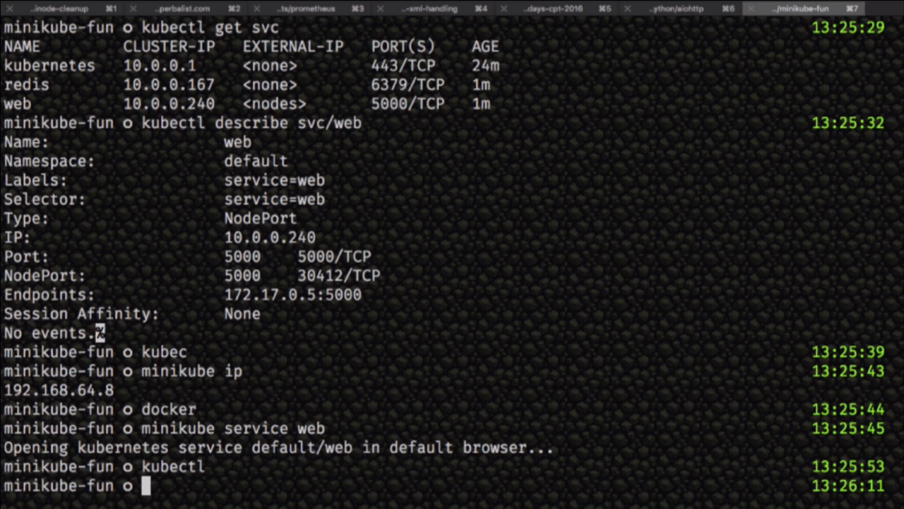
- Print the dashboard pod YAML, then show web-deployment.yaml with the tuna/docker-counter23 image on port 5000
type("minikube n")
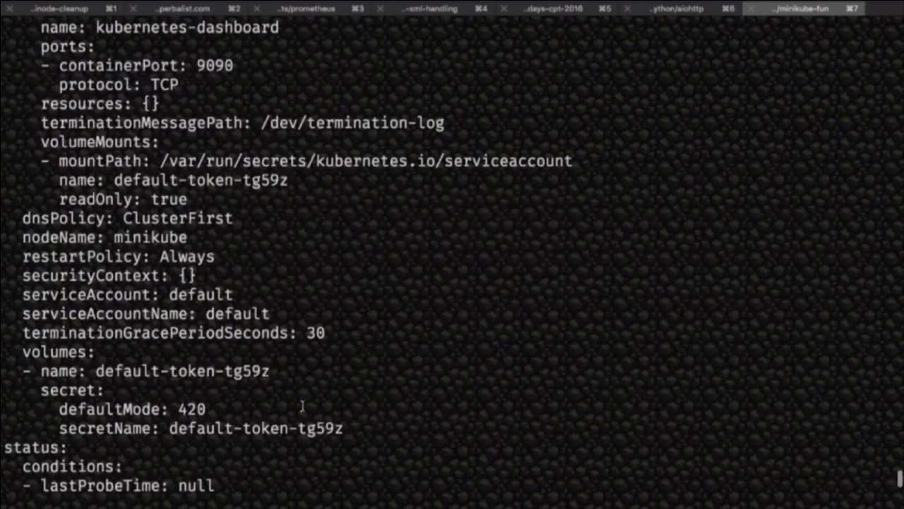
type("cat kubernetes/web-deployment.yaml")
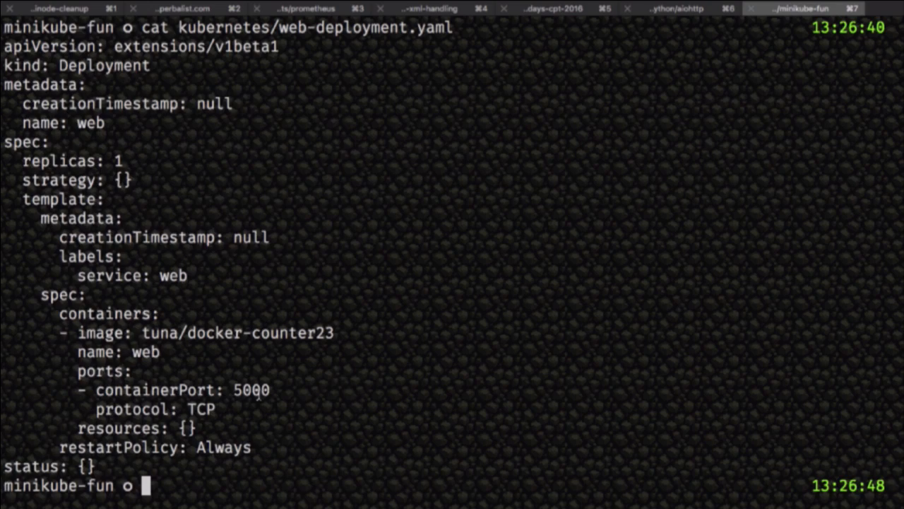